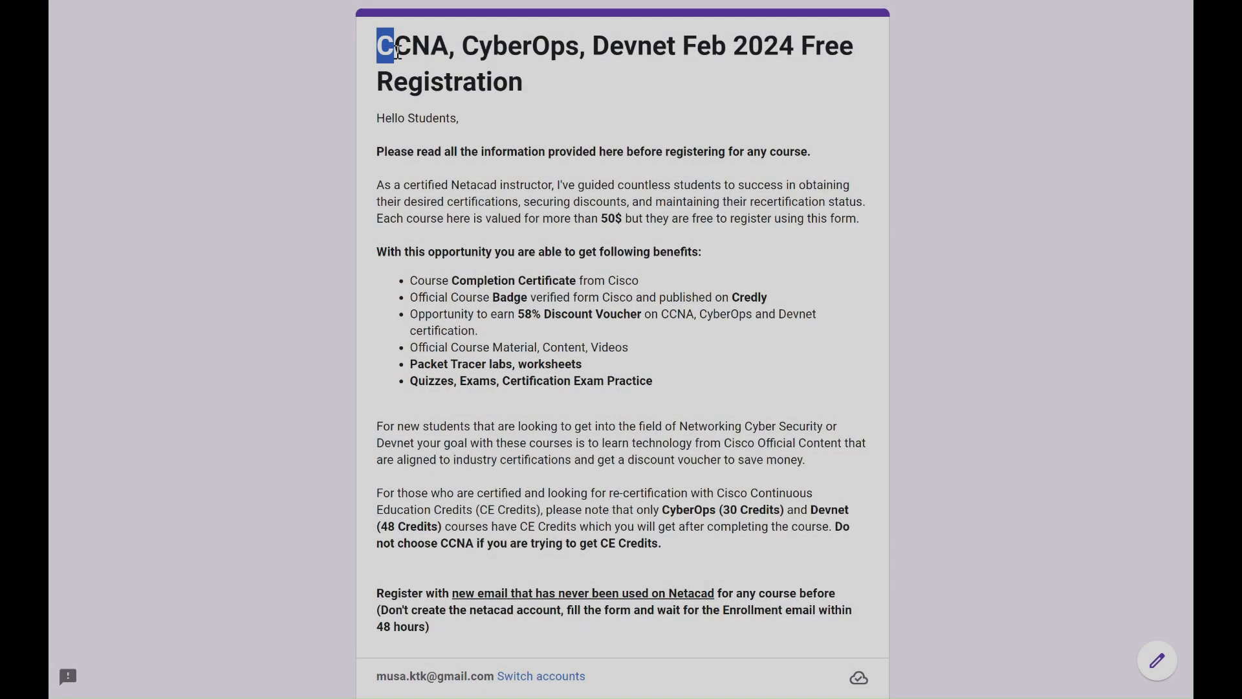
Step: Highlight the course names, certificate and badge benefits, and the CyberOps 30-credit note
left_click_drag(384, 45, 578, 46)
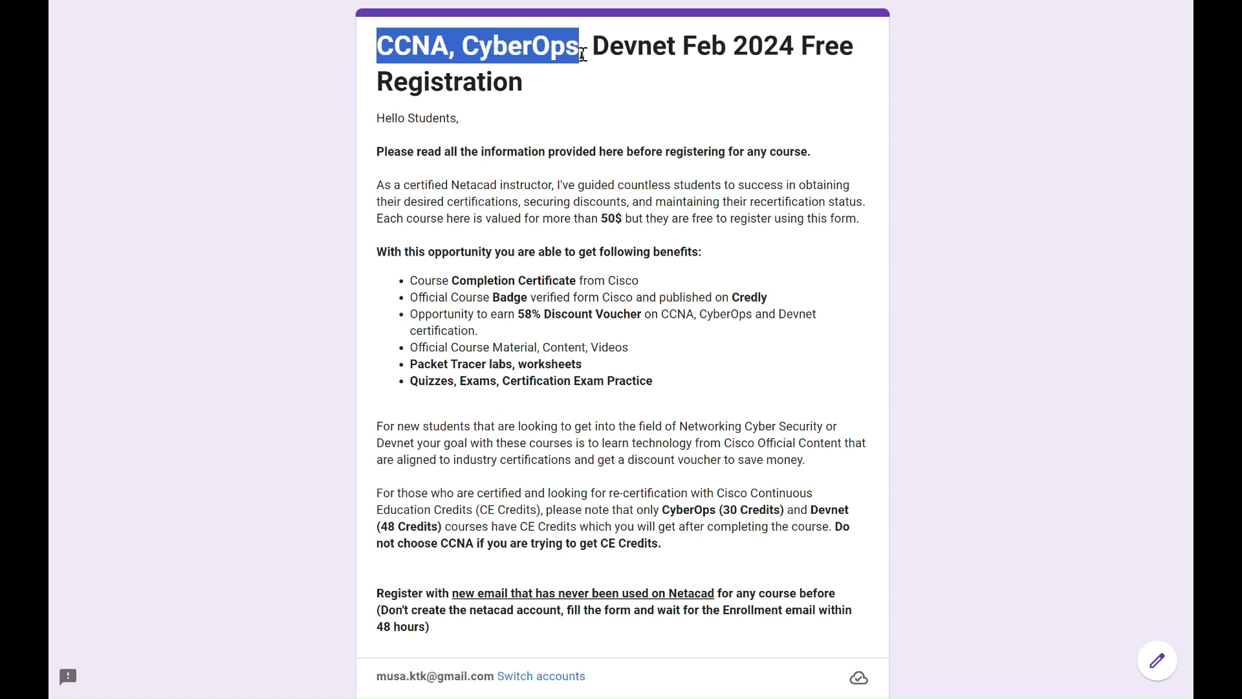
left_click_drag(582, 46, 681, 46)
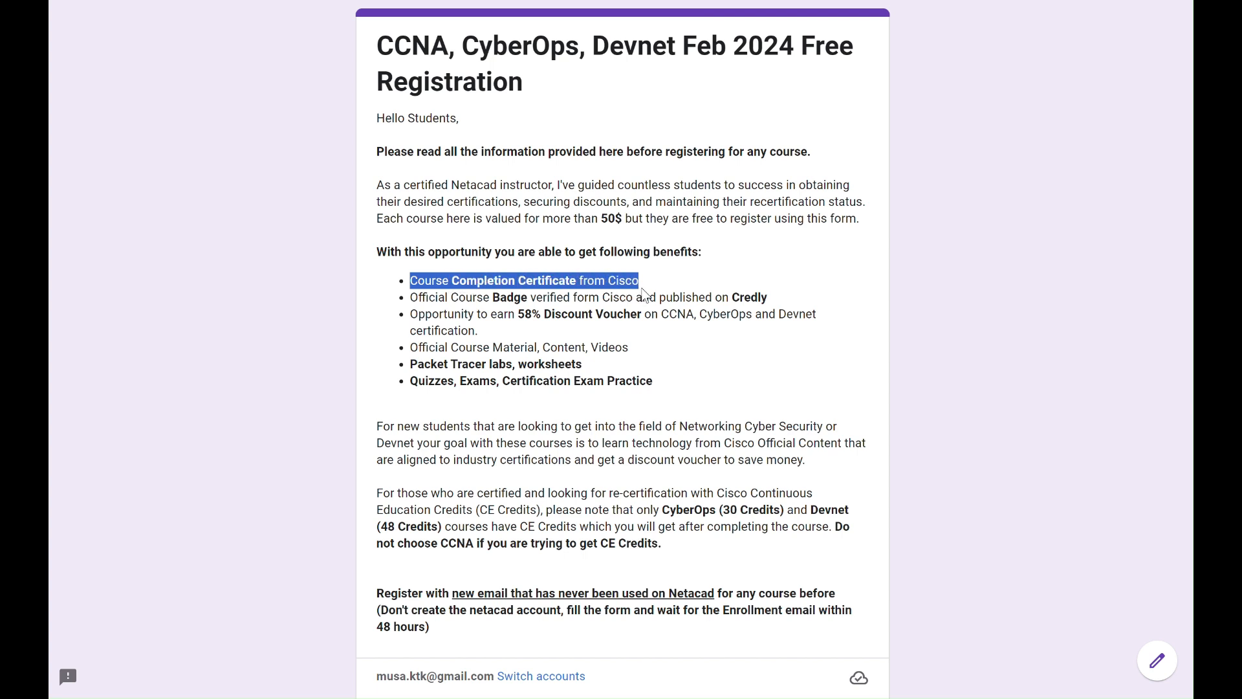
left_click_drag(639, 279, 653, 297)
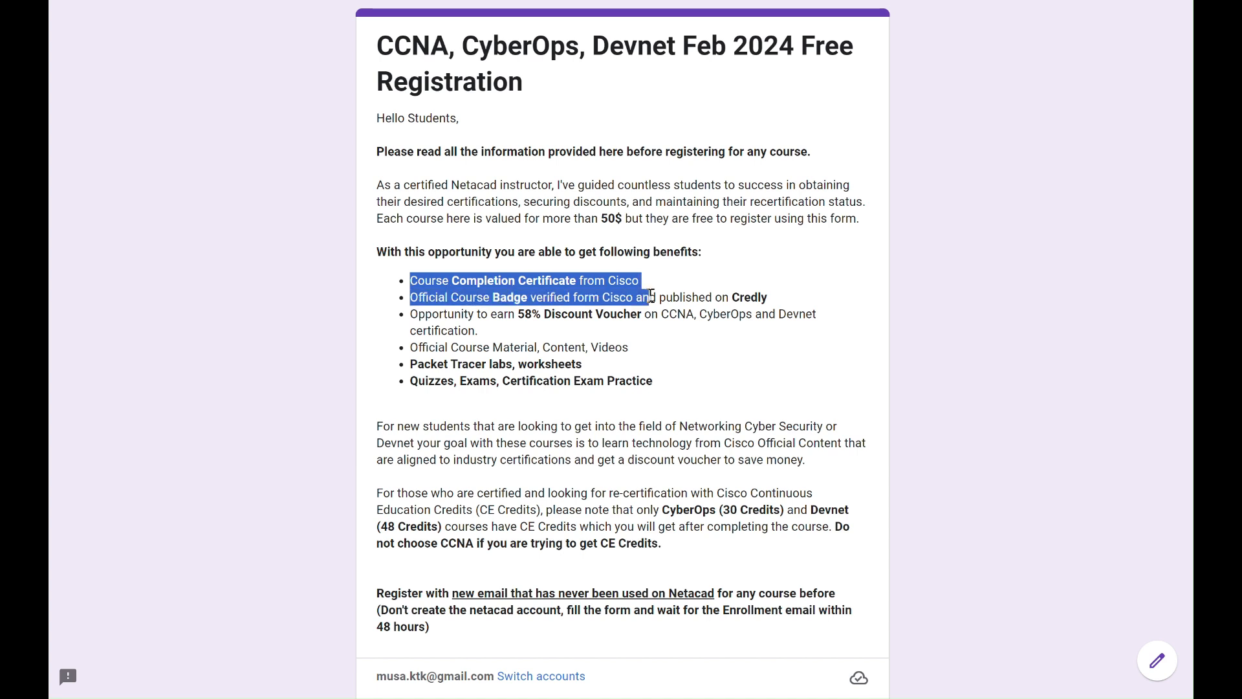
left_click_drag(650, 297, 769, 297)
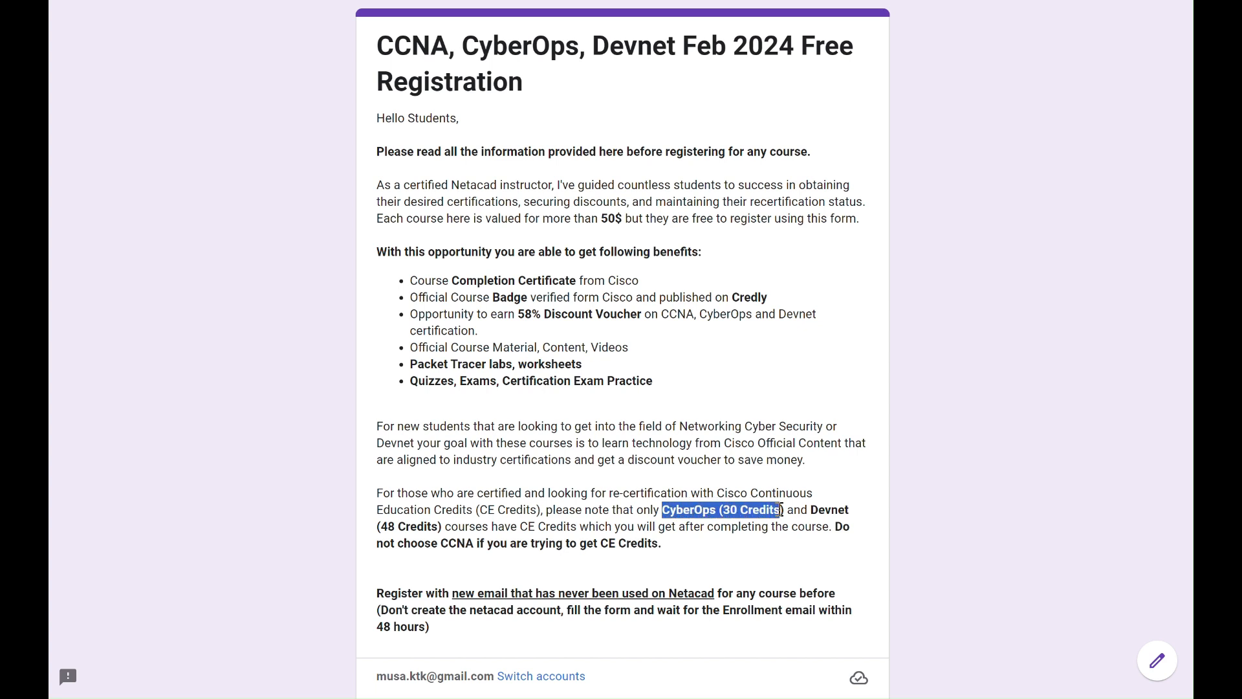
left_click_drag(781, 509, 826, 527)
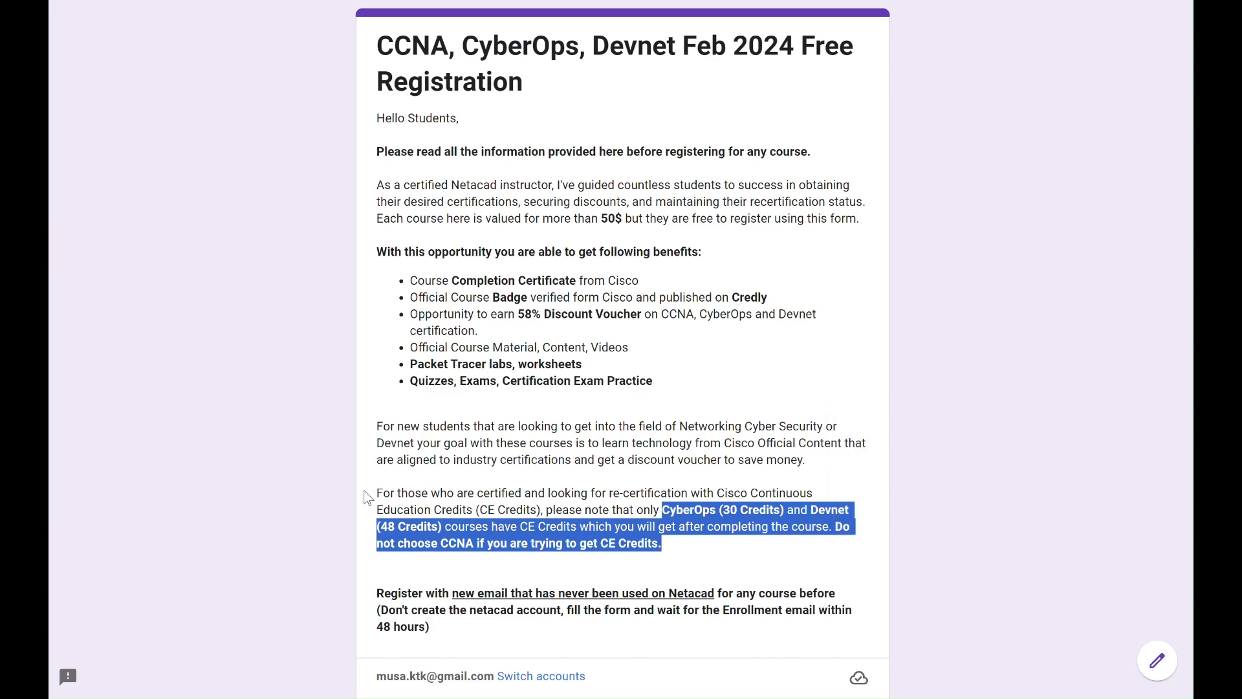
Step: Scroll to the required questions and view the three Select Course choices
scroll("down", 3)
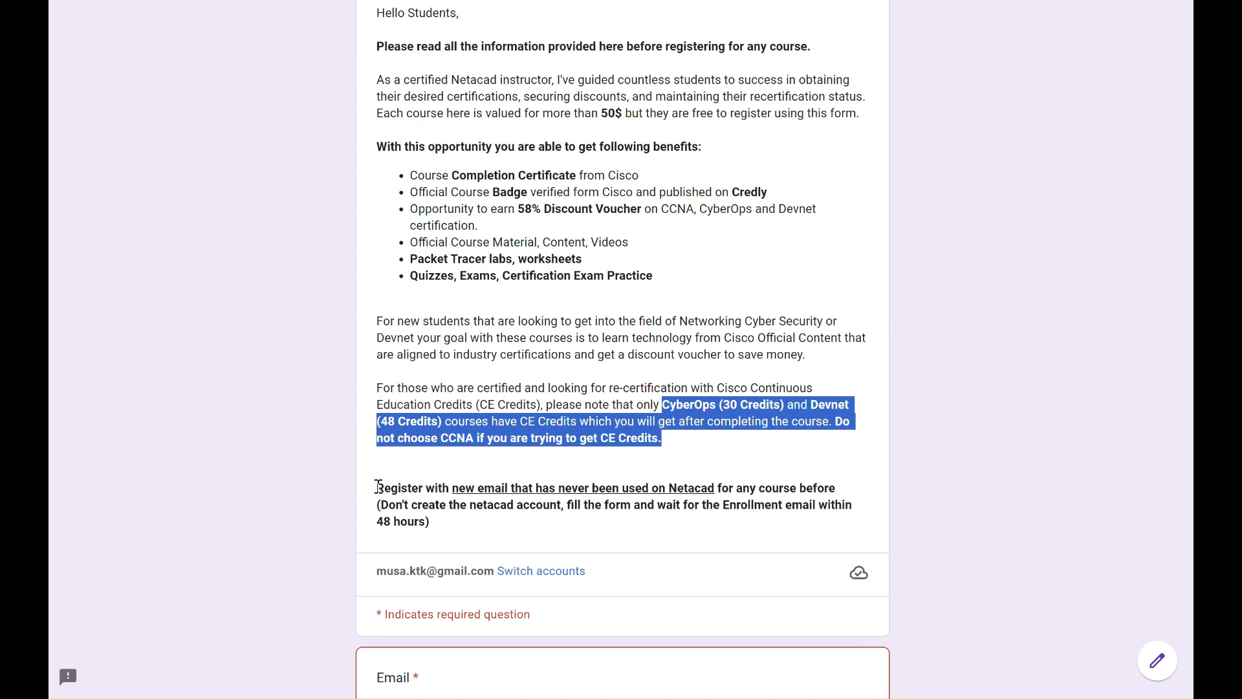
scroll("down", 3)
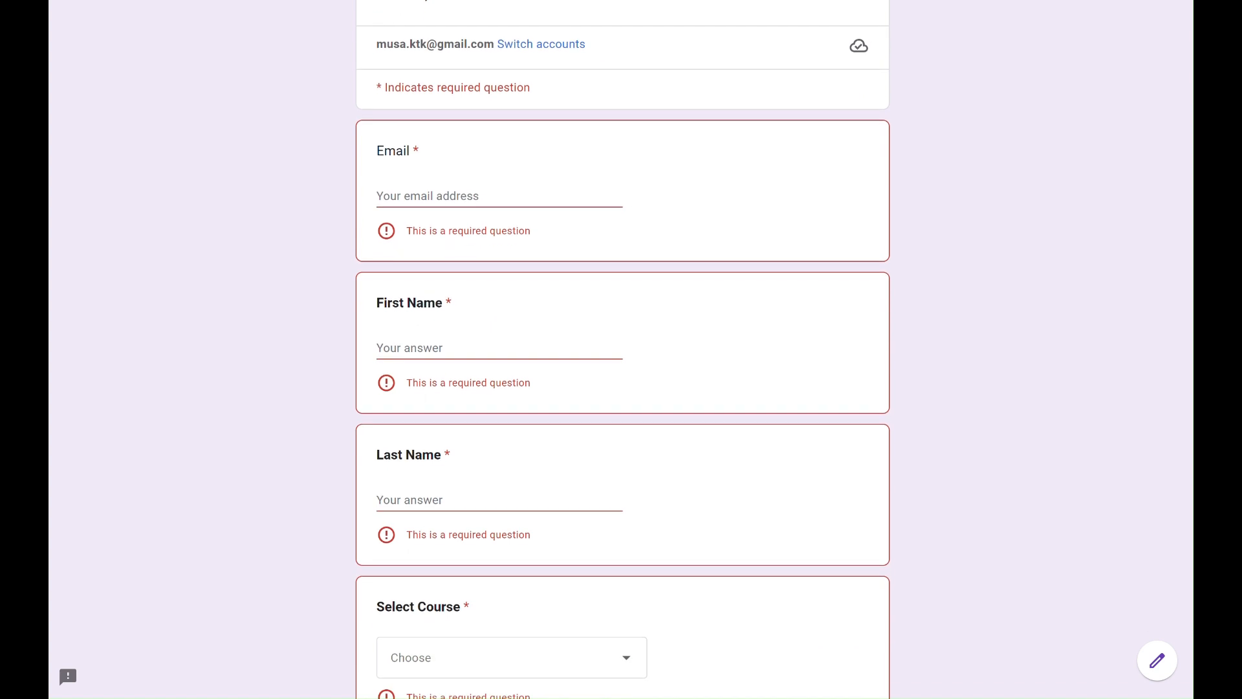
left_click(499, 195)
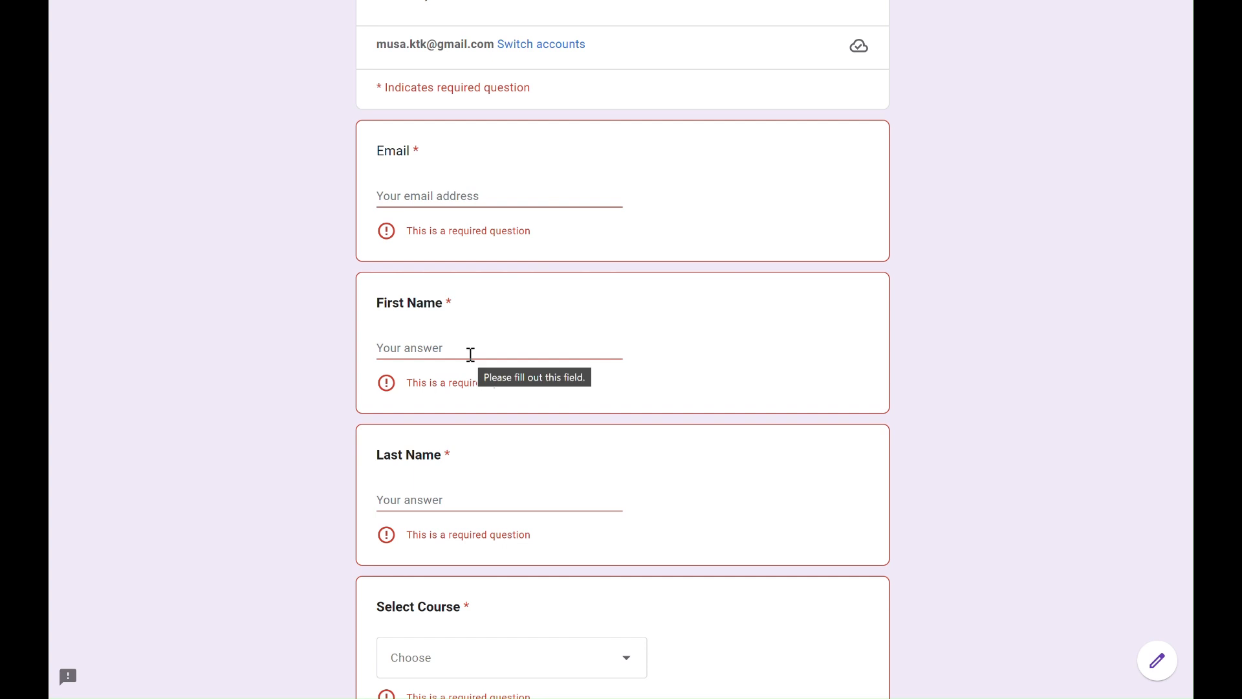
mouse_move(344, 254)
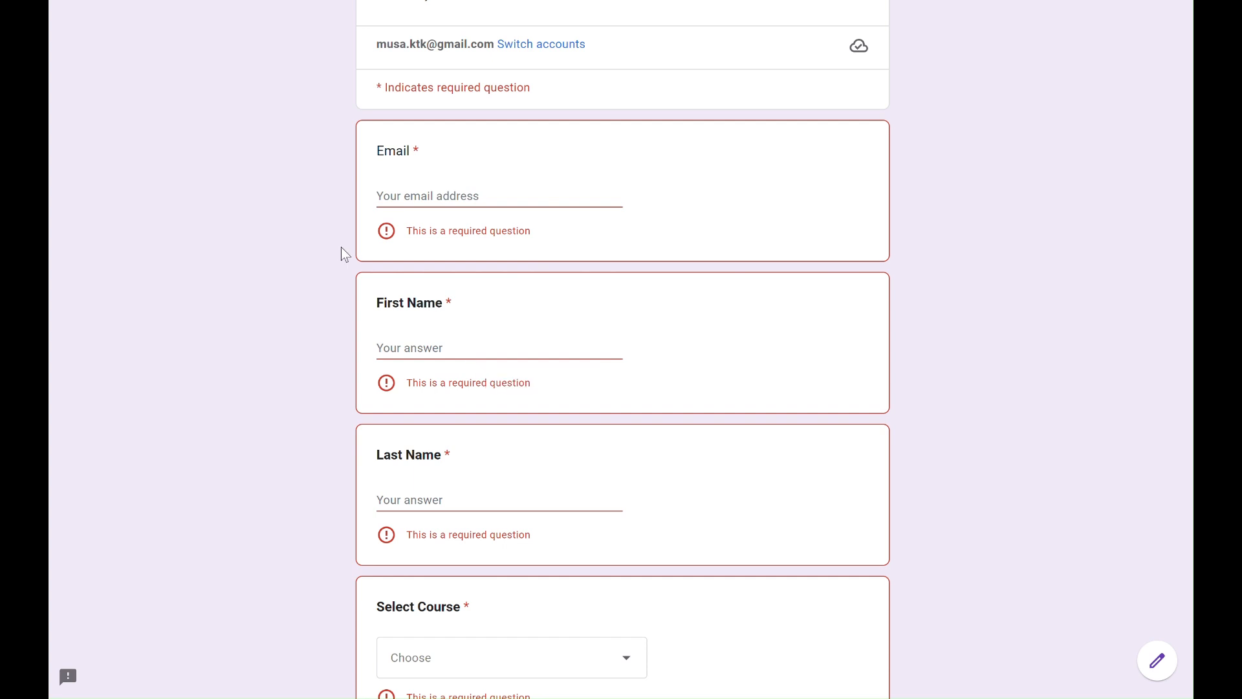
scroll("down", 3)
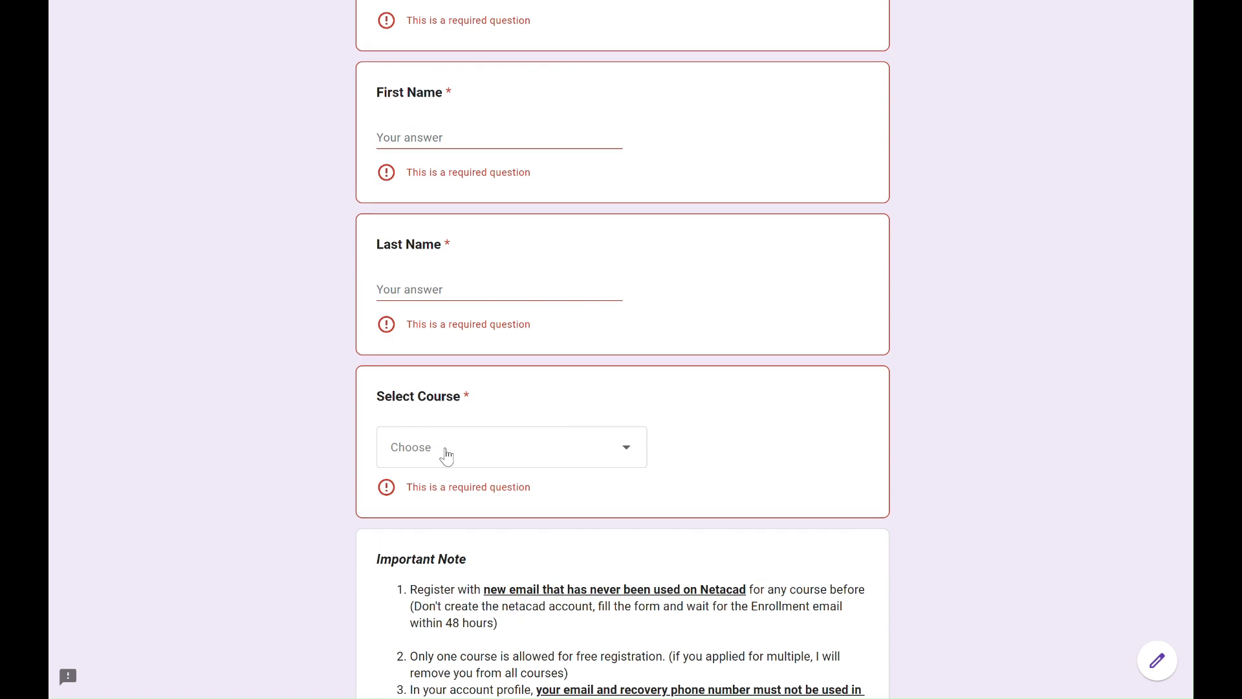
left_click(512, 445)
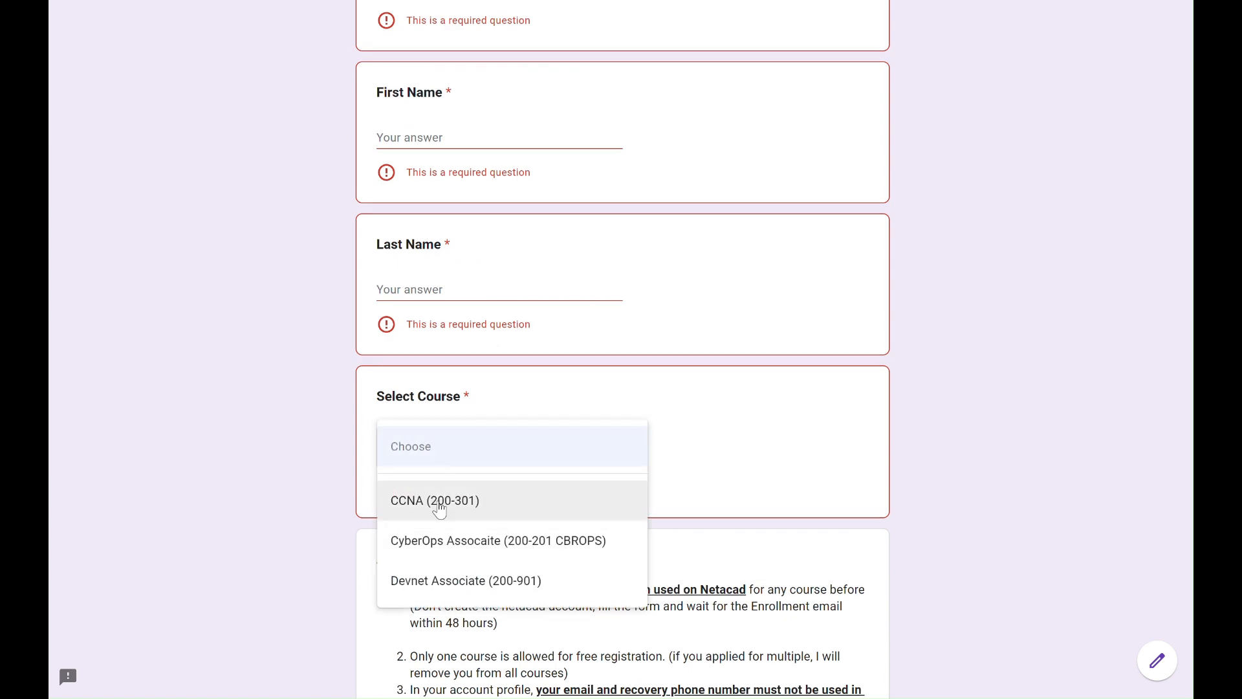
left_click(435, 500)
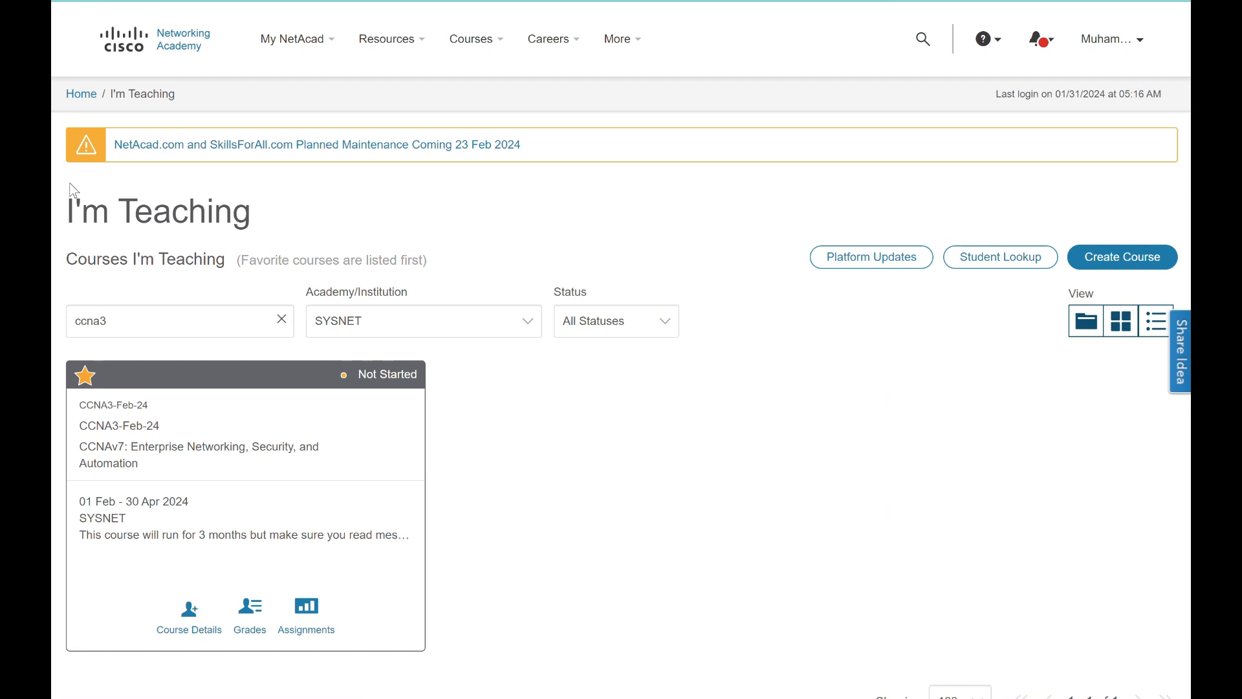
mouse_move(62, 239)
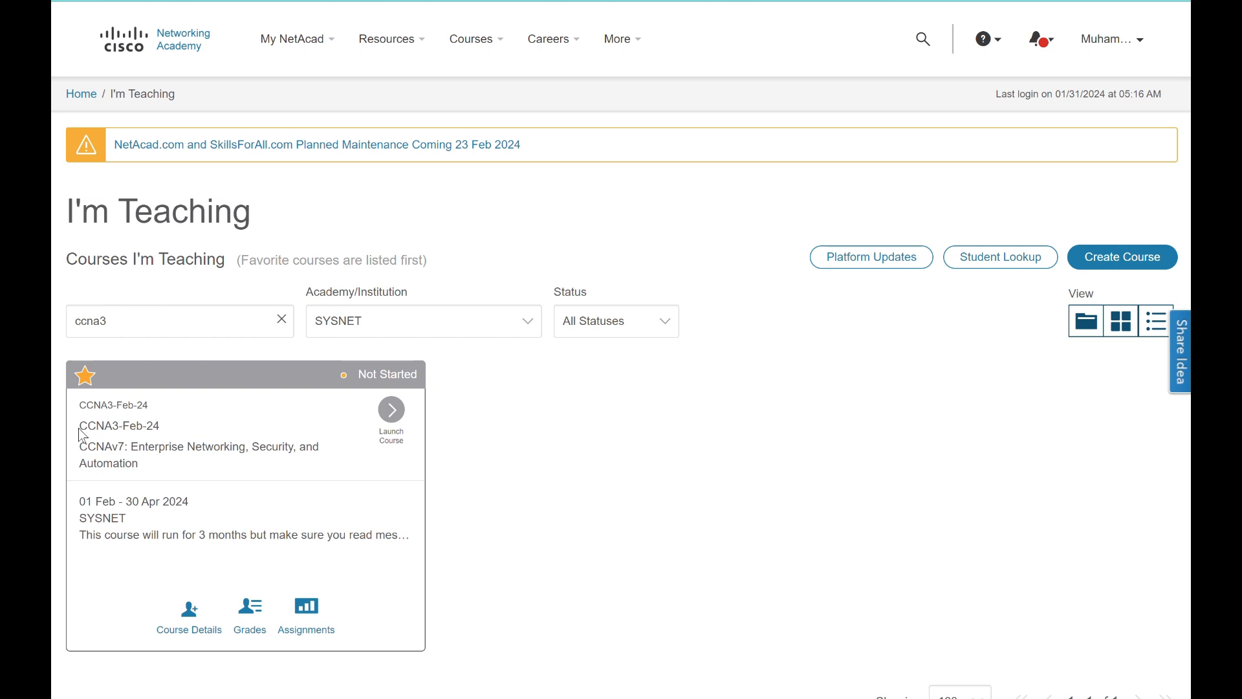
Step: Launch the CCNA3-Feb-24 course from the I'm Teaching course cards
left_click_drag(79, 425, 138, 463)
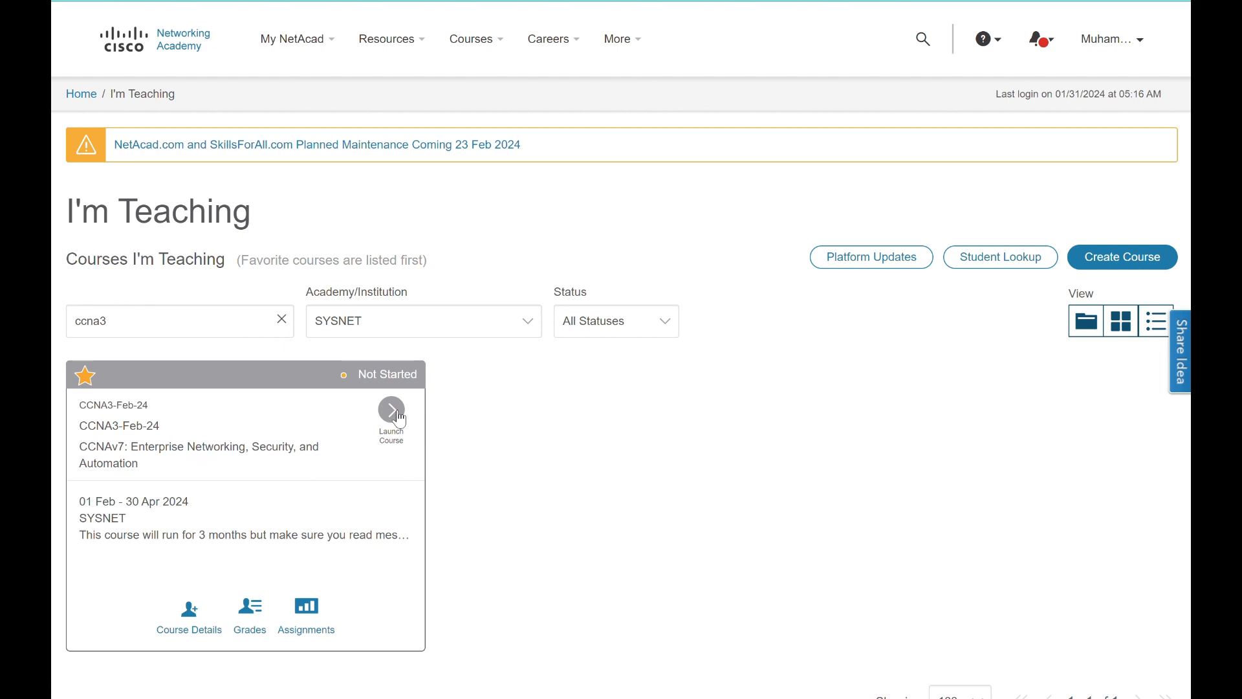
left_click(390, 410)
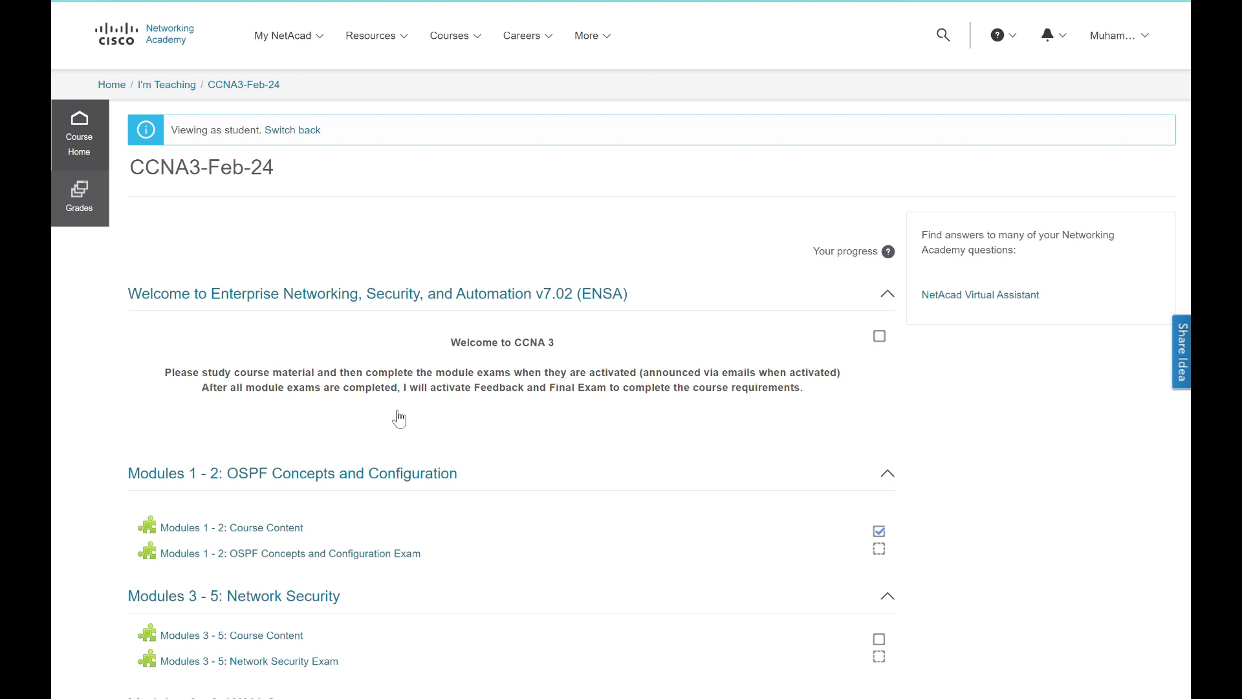
scroll("down", 3)
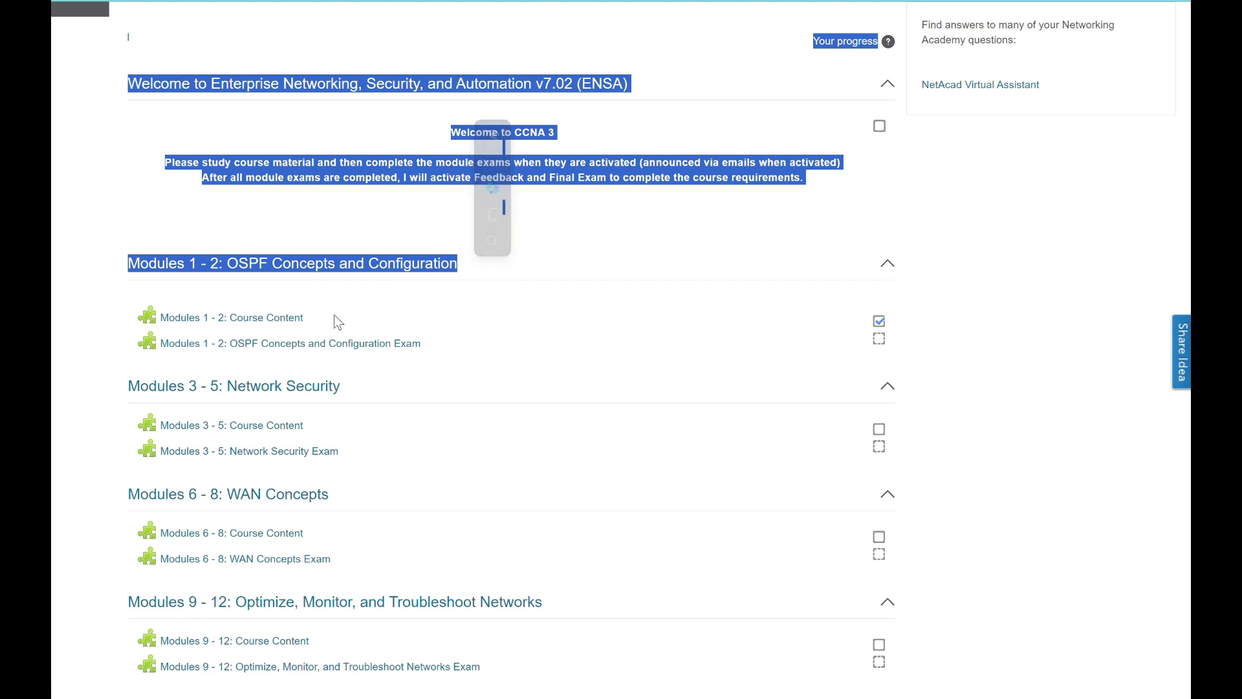
scroll("down", 3)
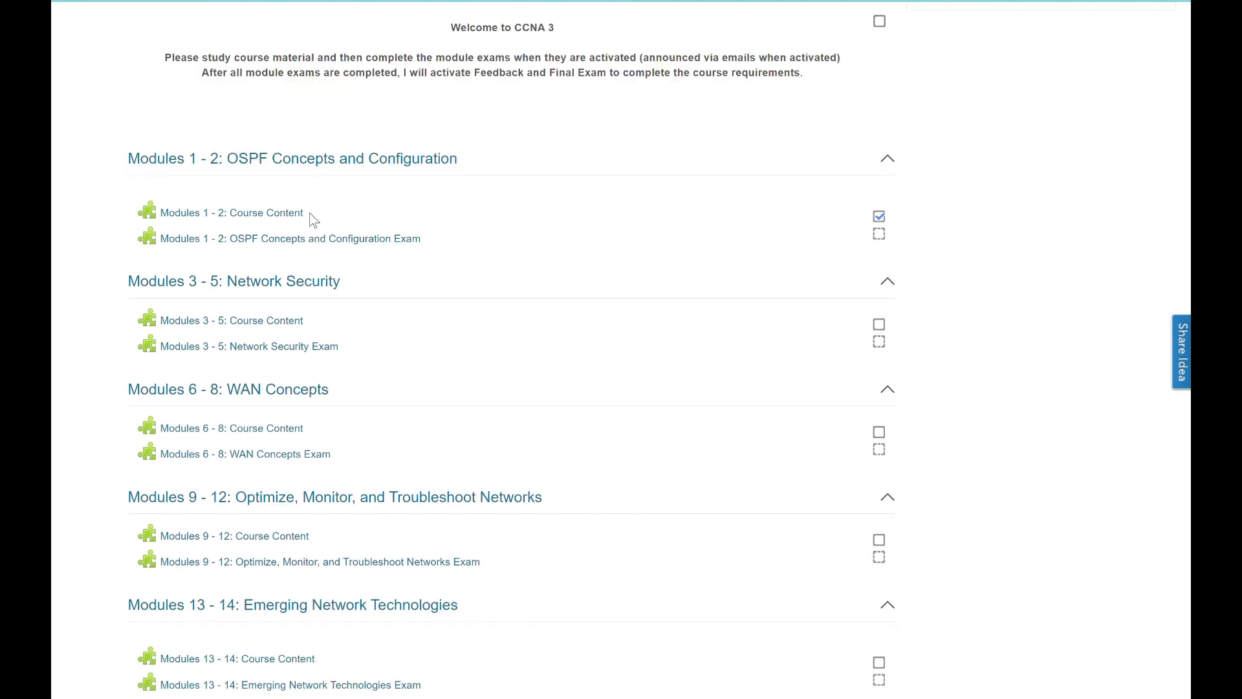
double_click(231, 212)
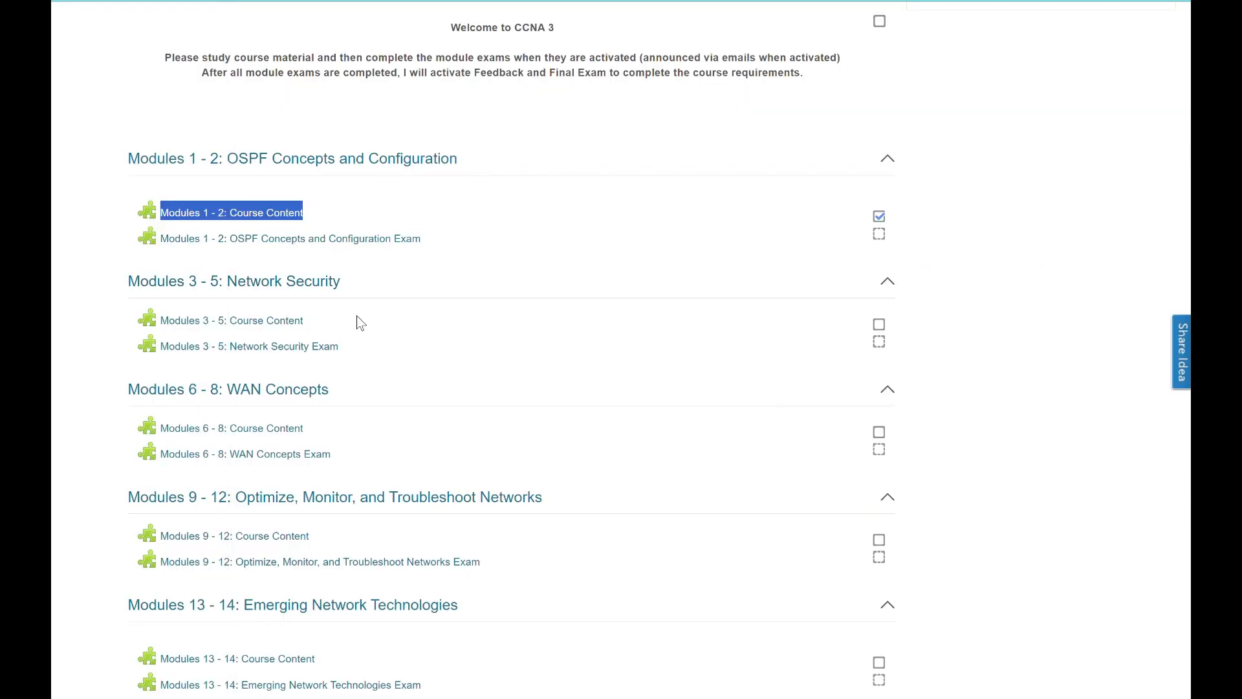
left_click(879, 216)
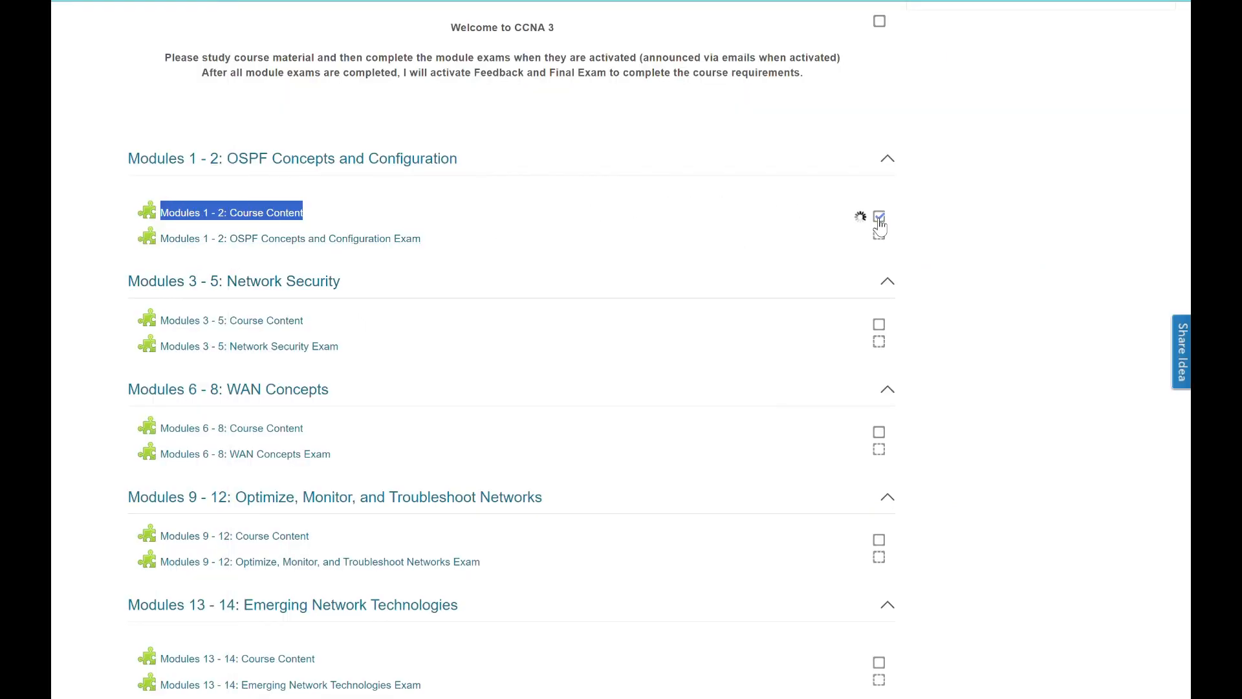
left_click(879, 216)
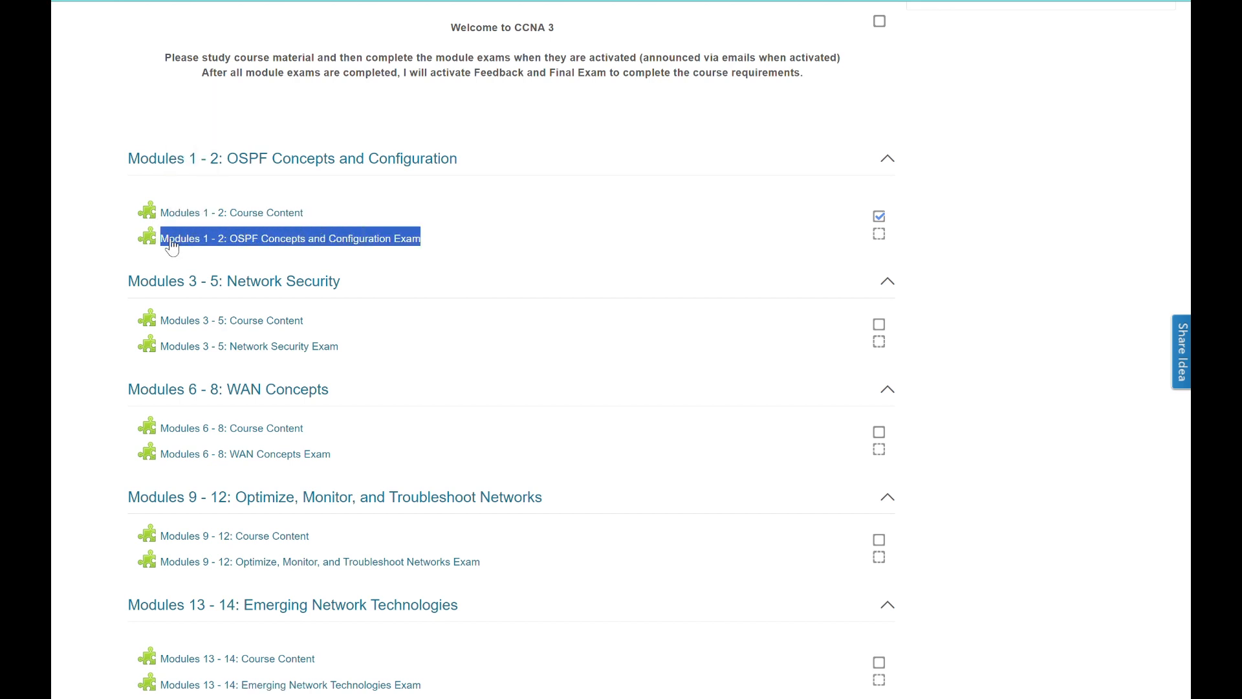
left_click(291, 239)
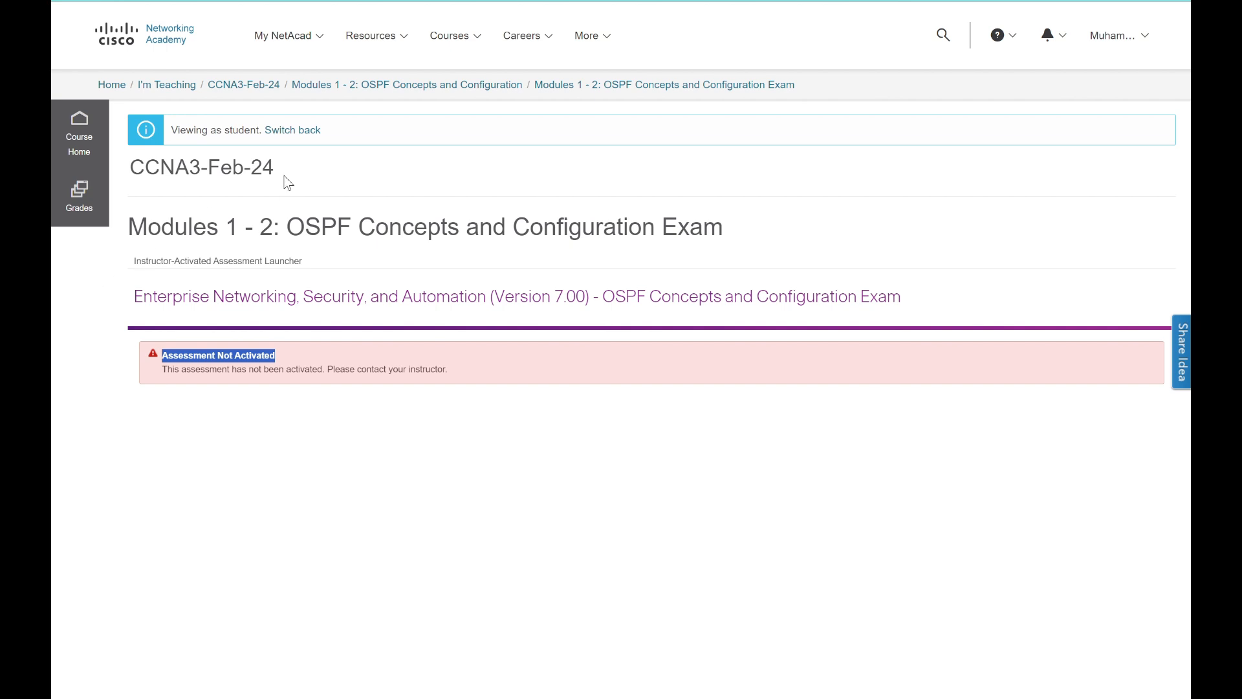
mouse_move(516, 133)
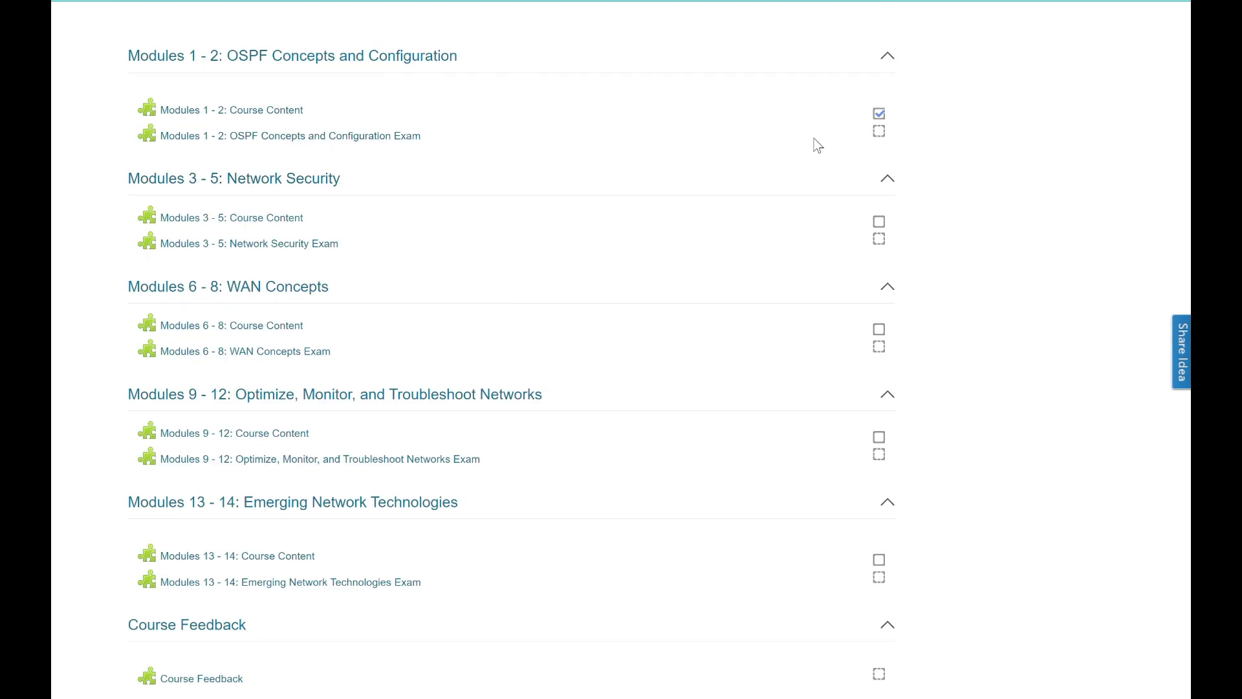
mouse_move(882, 136)
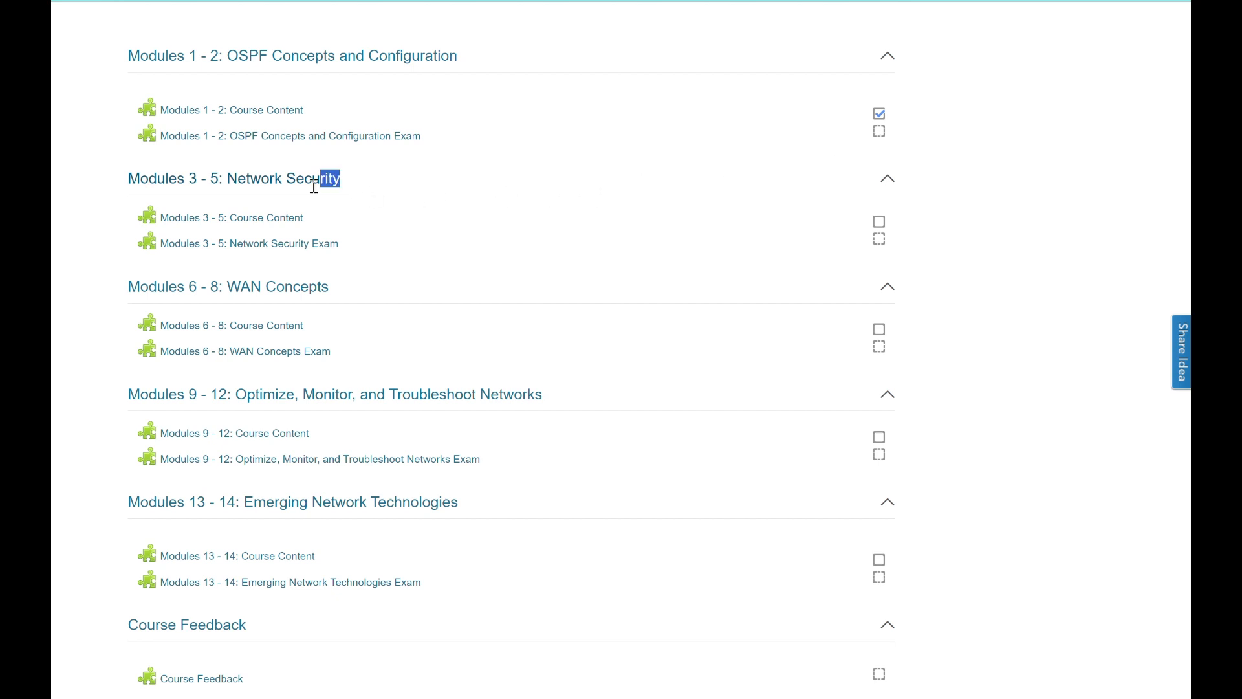
Step: Collapse all CCNA3 sections and scroll to Final Exam and Prepare For Your Future
left_click(887, 178)
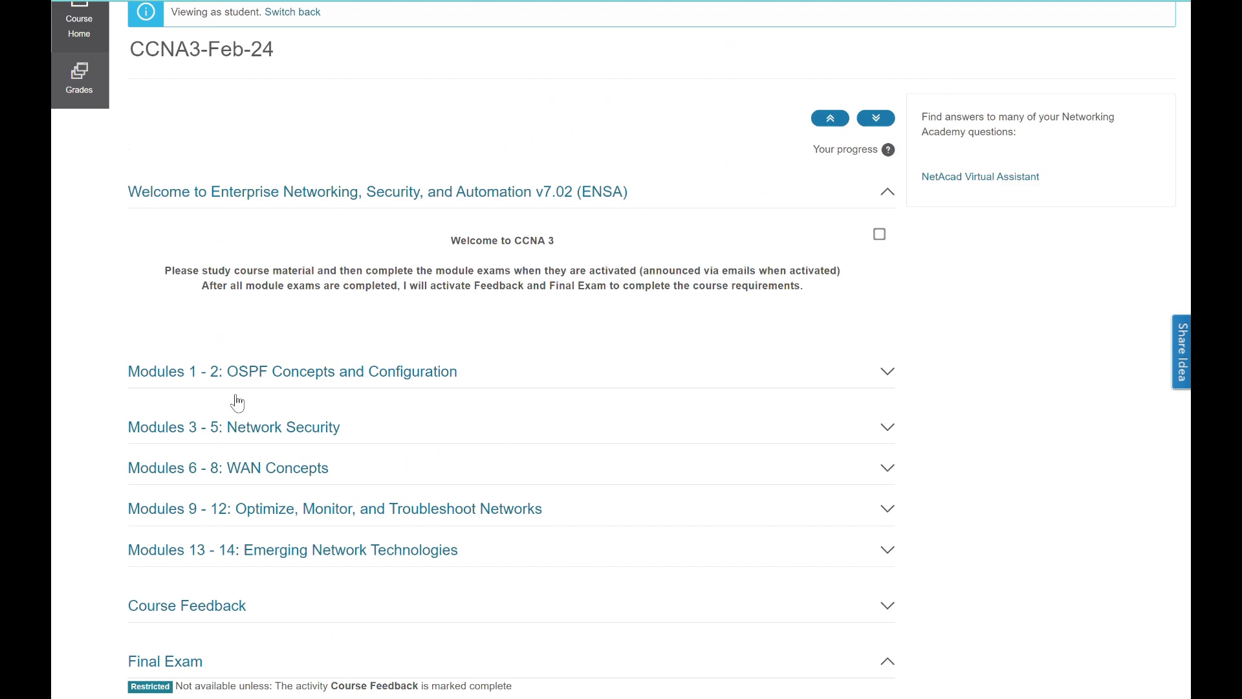
scroll("down", 3)
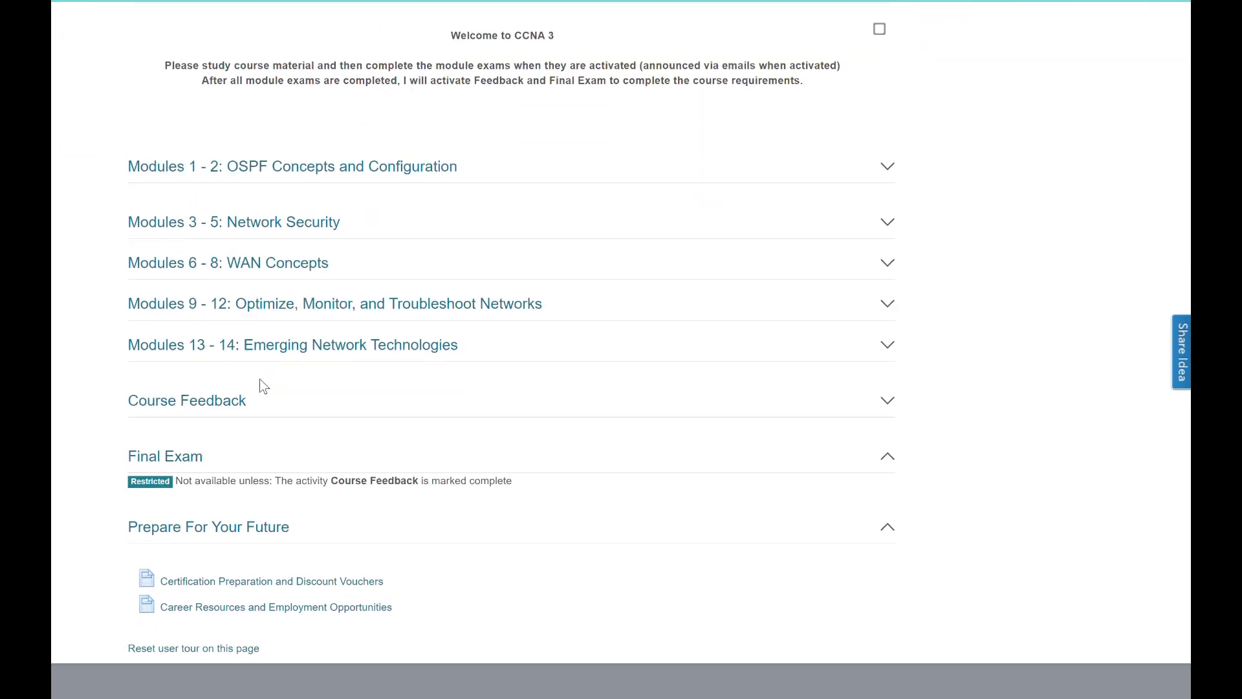
scroll("down", 3)
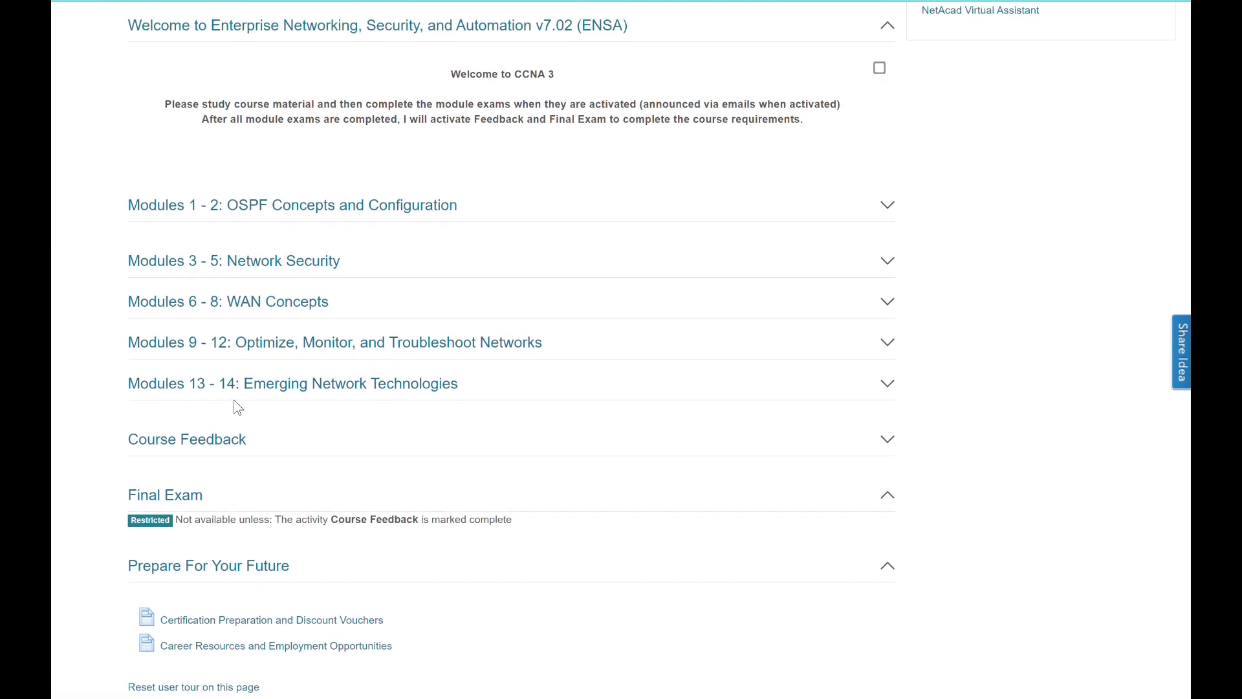
left_click(1117, 35)
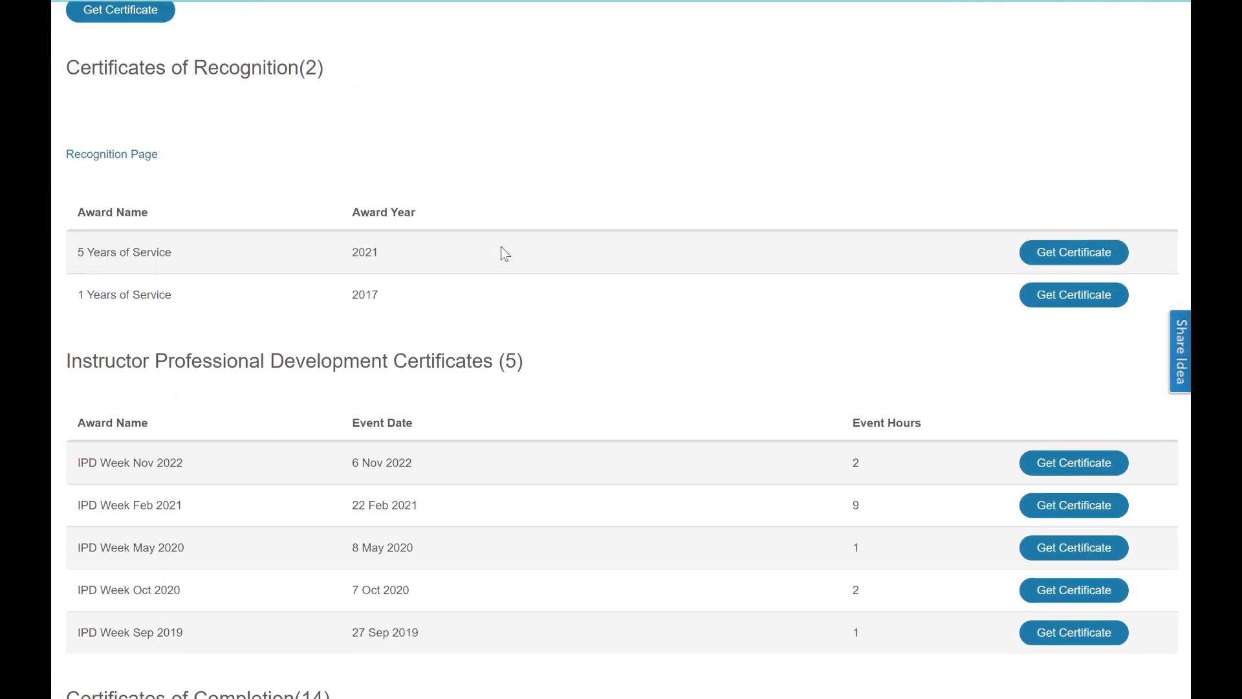
Step: Scroll down to the completion certificates list and Letters of Merit
scroll("down", 3)
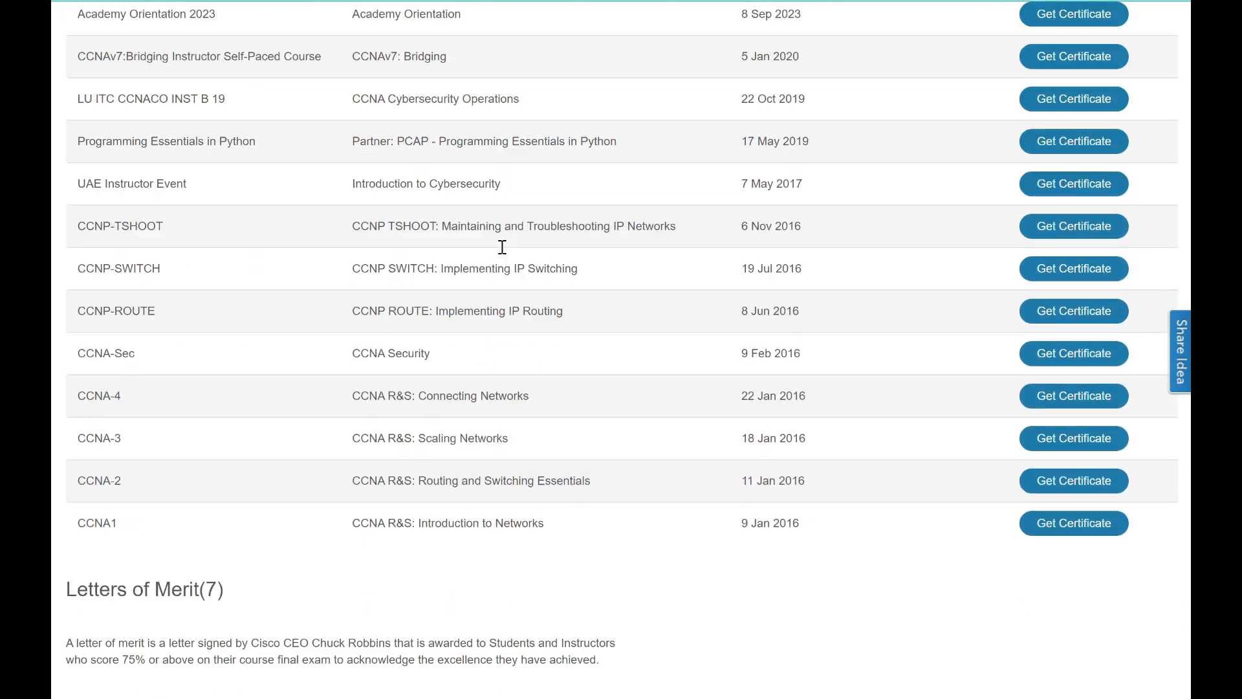